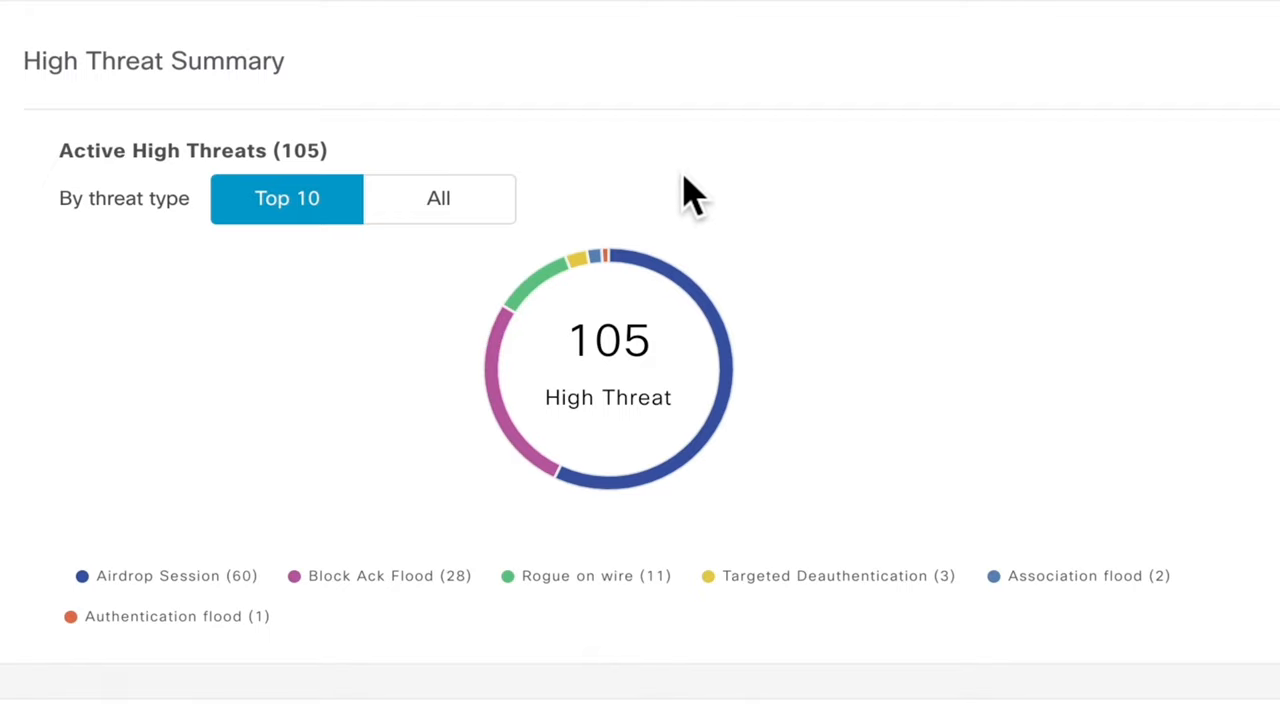
{"action": "mouse_move", "coordinate": [548, 285]}
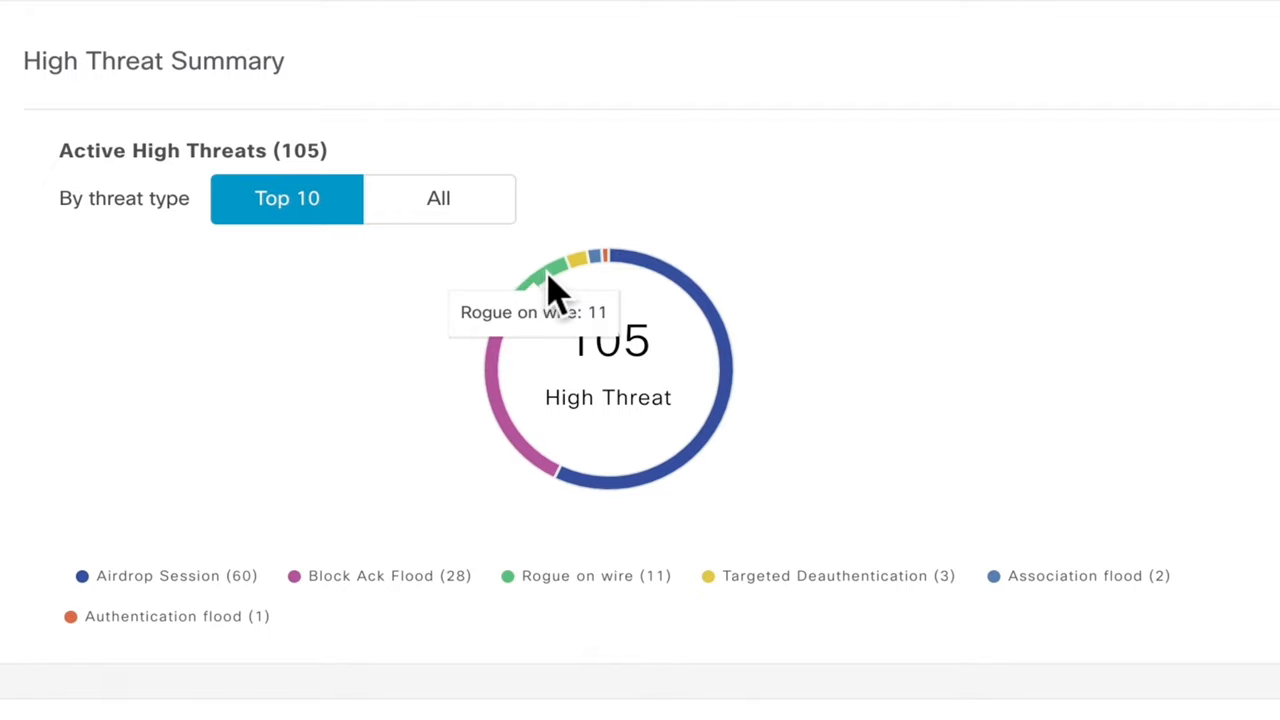
{"action": "mouse_move", "coordinate": [545, 475]}
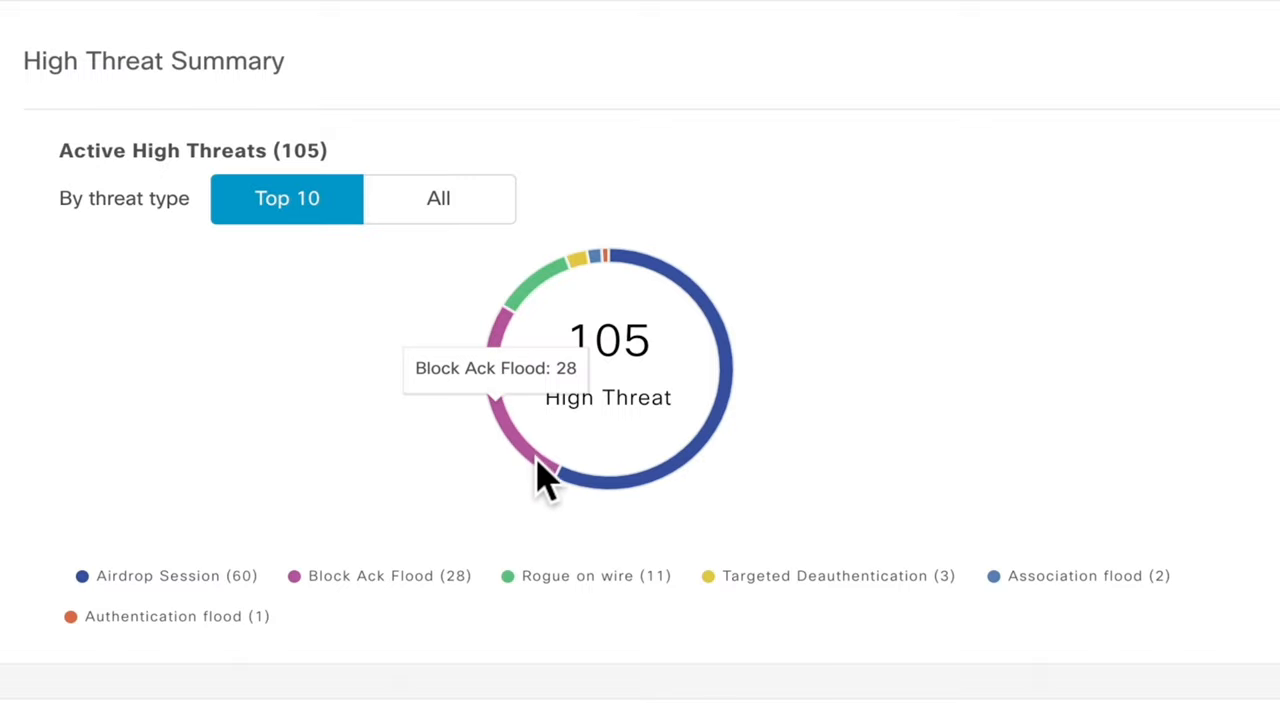
Scroll to the Interferer threats list and open Threat 360 for 9E:18:88:C0:46:62.
{"action": "scroll", "scroll_direction": "down", "scroll_amount": 3}
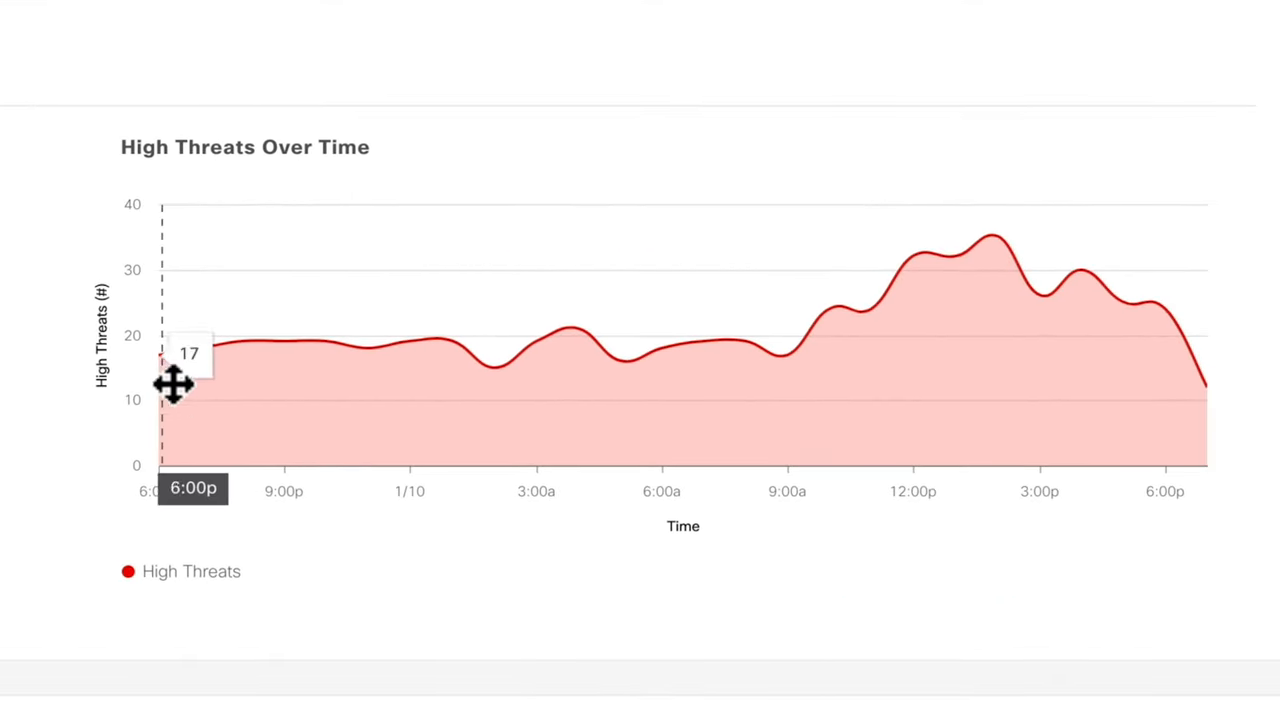
{"action": "mouse_move", "coordinate": [573, 370]}
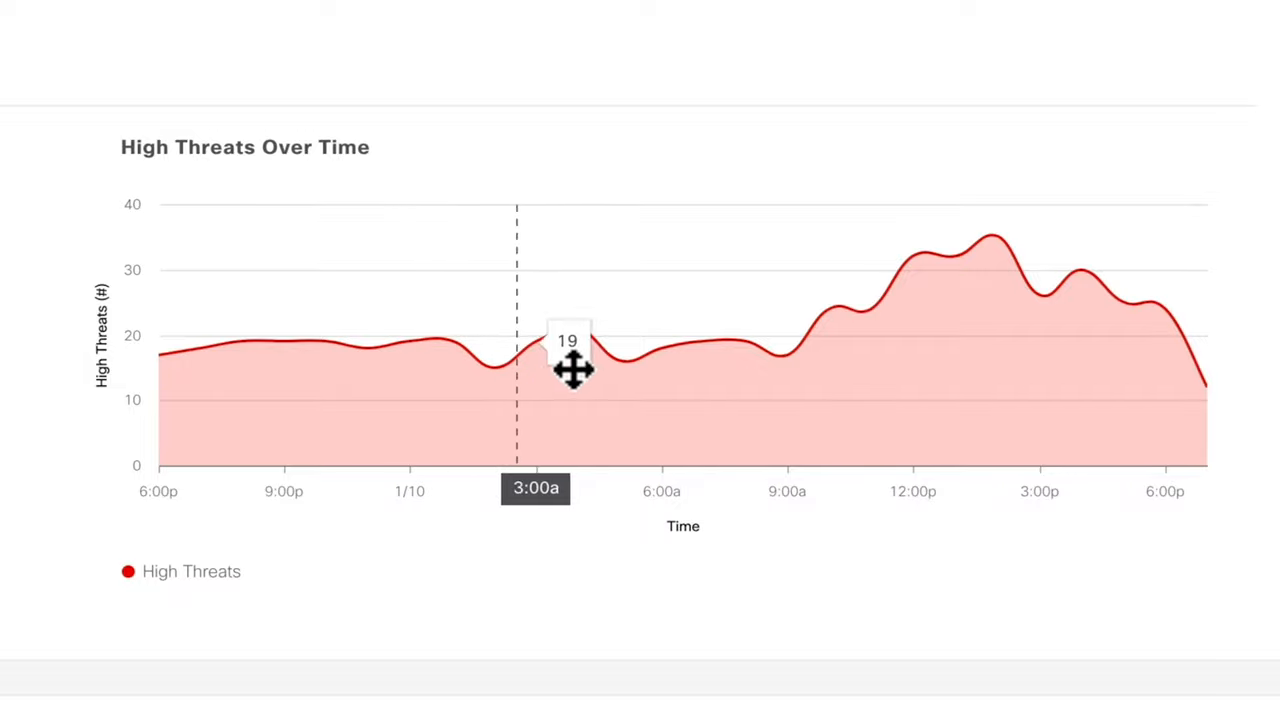
{"action": "mouse_move", "coordinate": [1043, 378]}
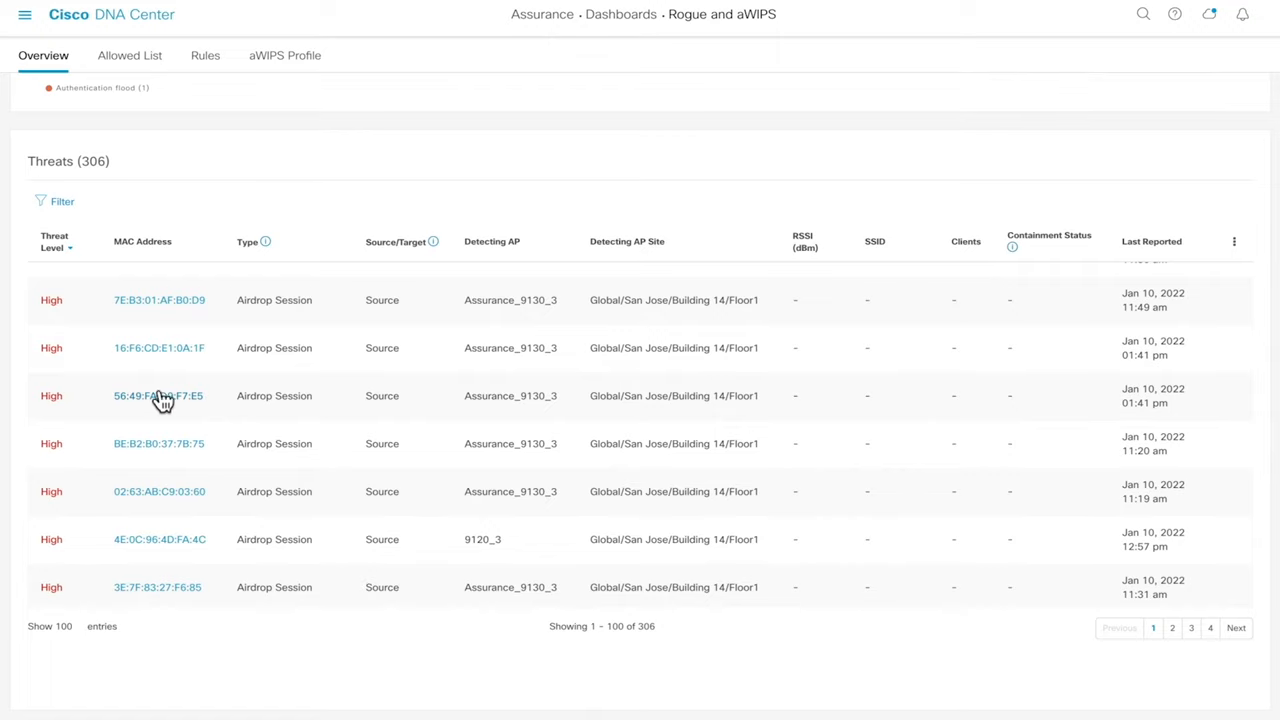
{"action": "scroll", "scroll_direction": "down", "scroll_amount": 3}
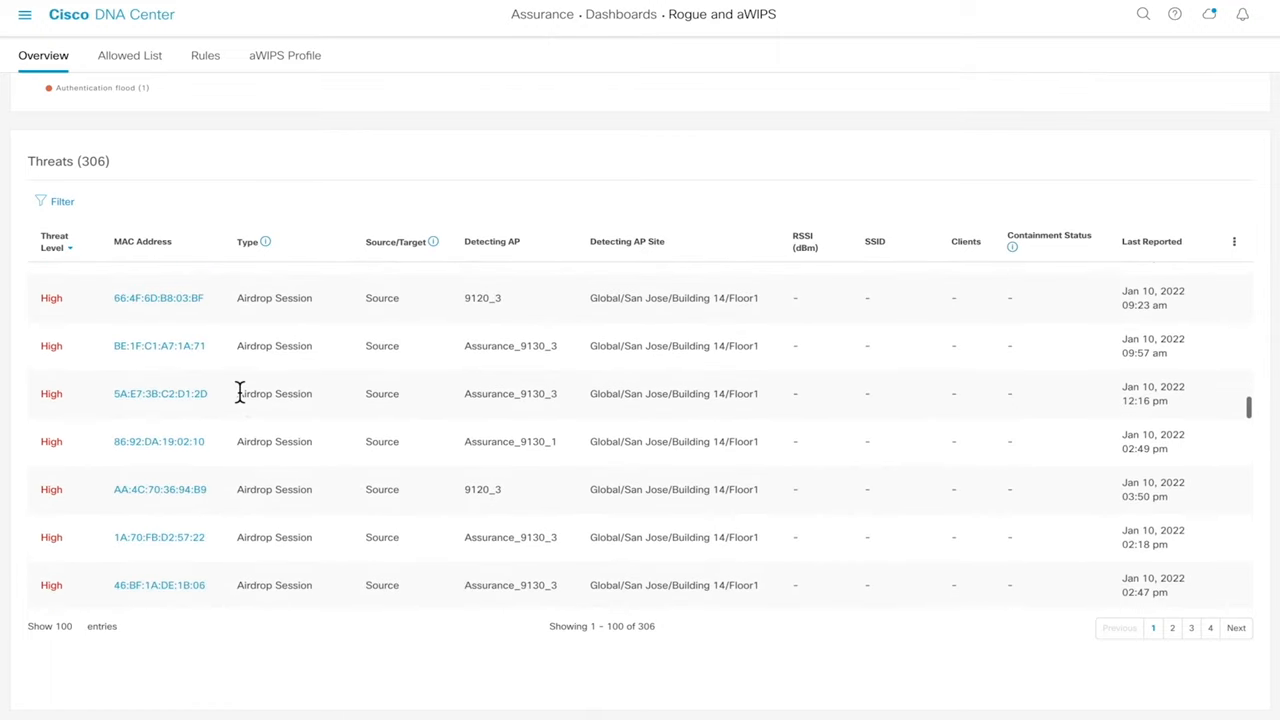
{"action": "left_click", "coordinate": [157, 433]}
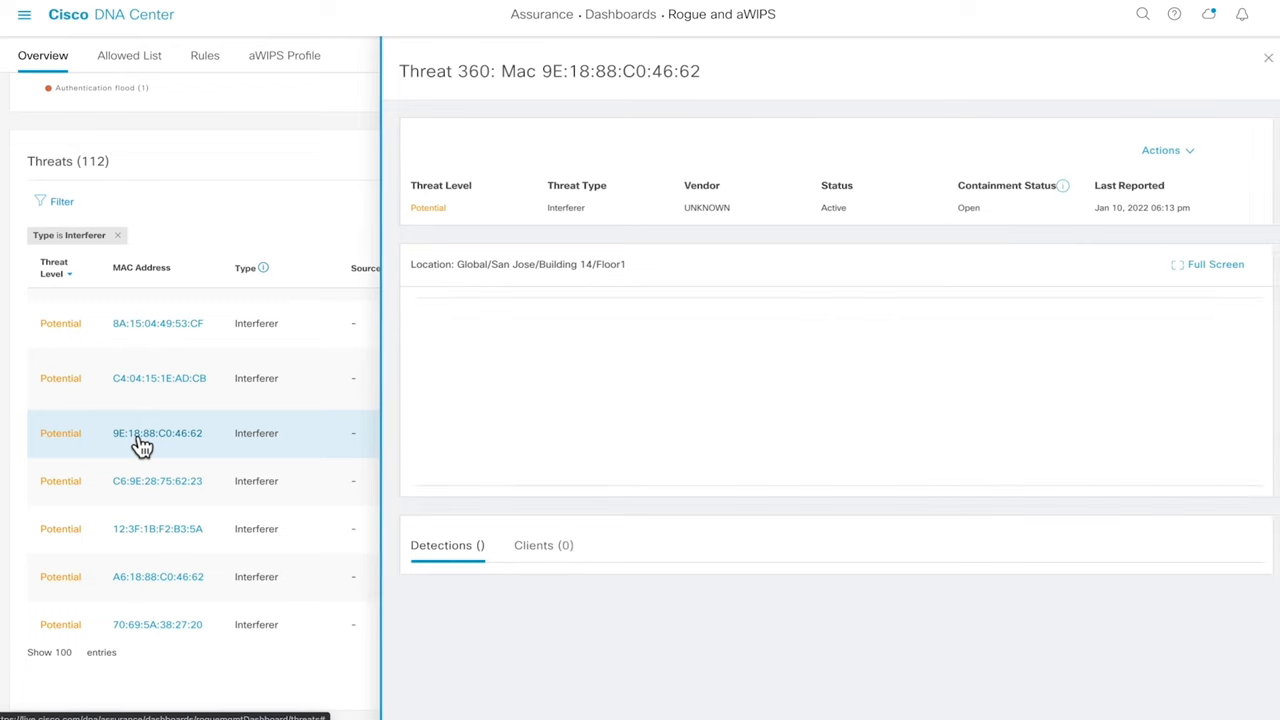
Review the Threat 360 panel for 9E:18:88:C0:46:62, with its floor map and eight detections.
{"action": "left_click", "coordinate": [157, 433]}
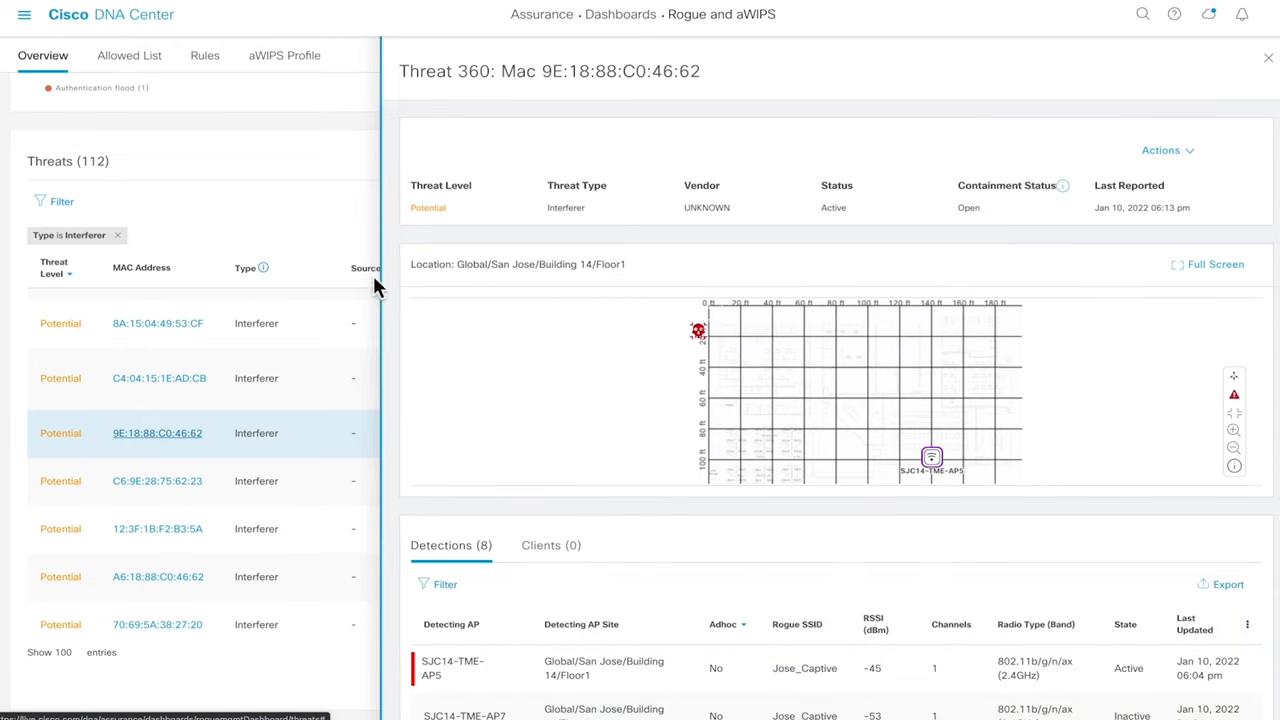
{"action": "mouse_move", "coordinate": [418, 239]}
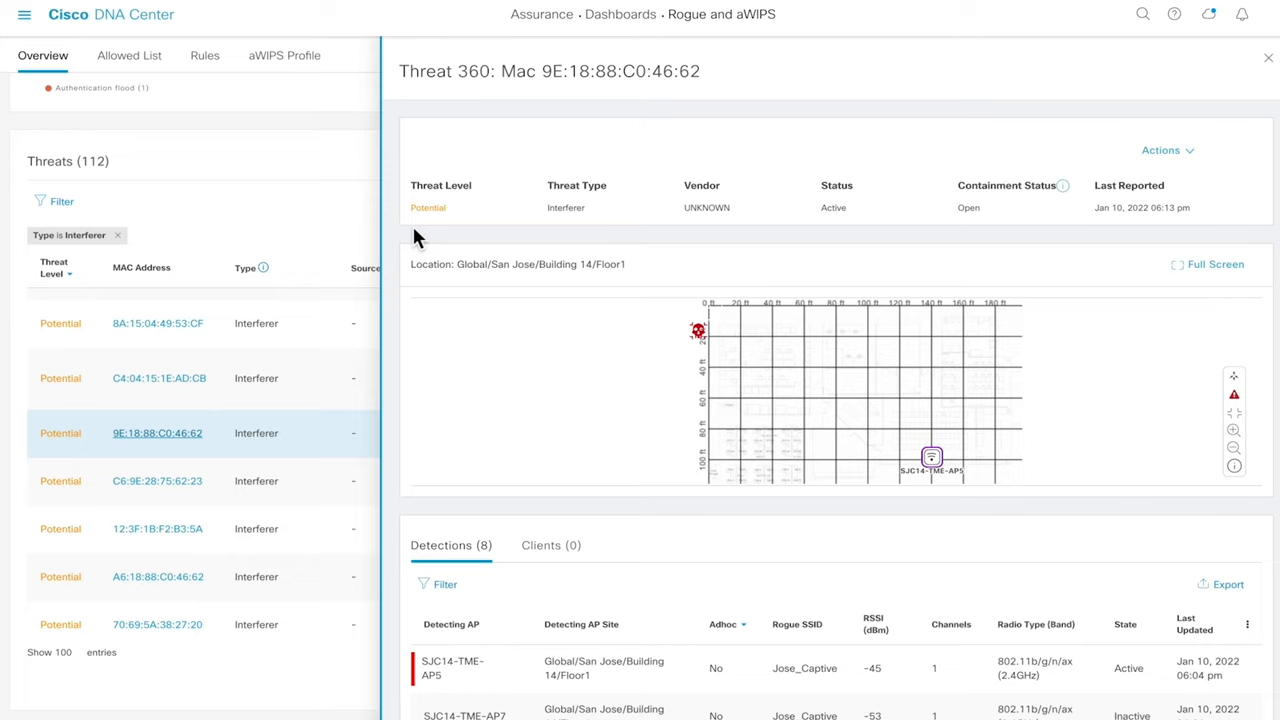
{"action": "mouse_move", "coordinate": [530, 235]}
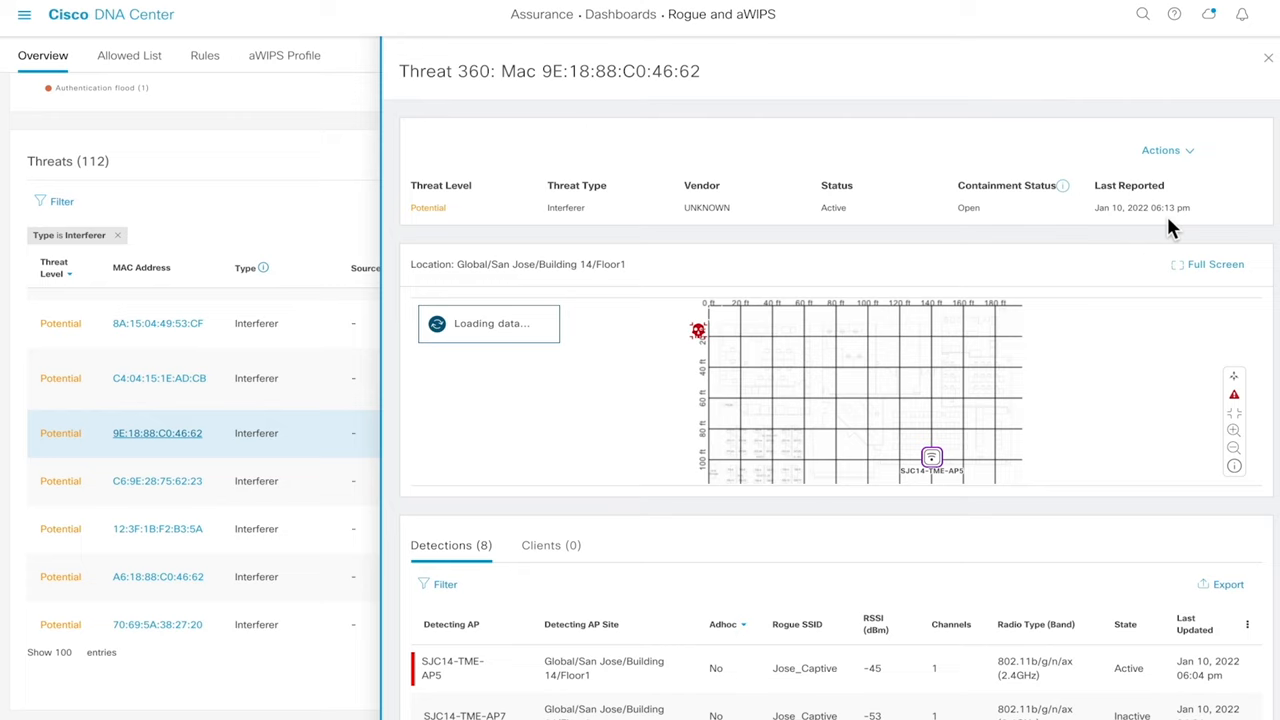
{"action": "mouse_move", "coordinate": [700, 353]}
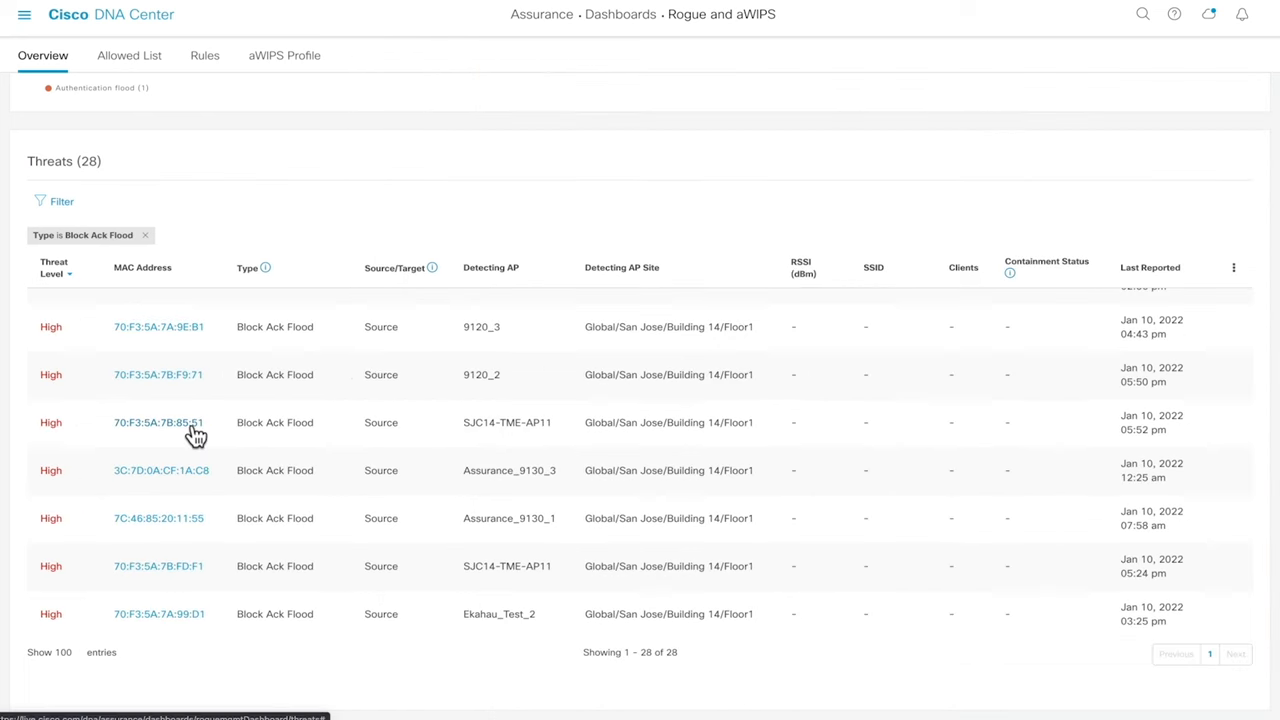
Open Threat 360 for Block Ack Flood threat 70:F3:5A:7B:85:51 and scroll to its detections.
{"action": "left_click", "coordinate": [158, 422]}
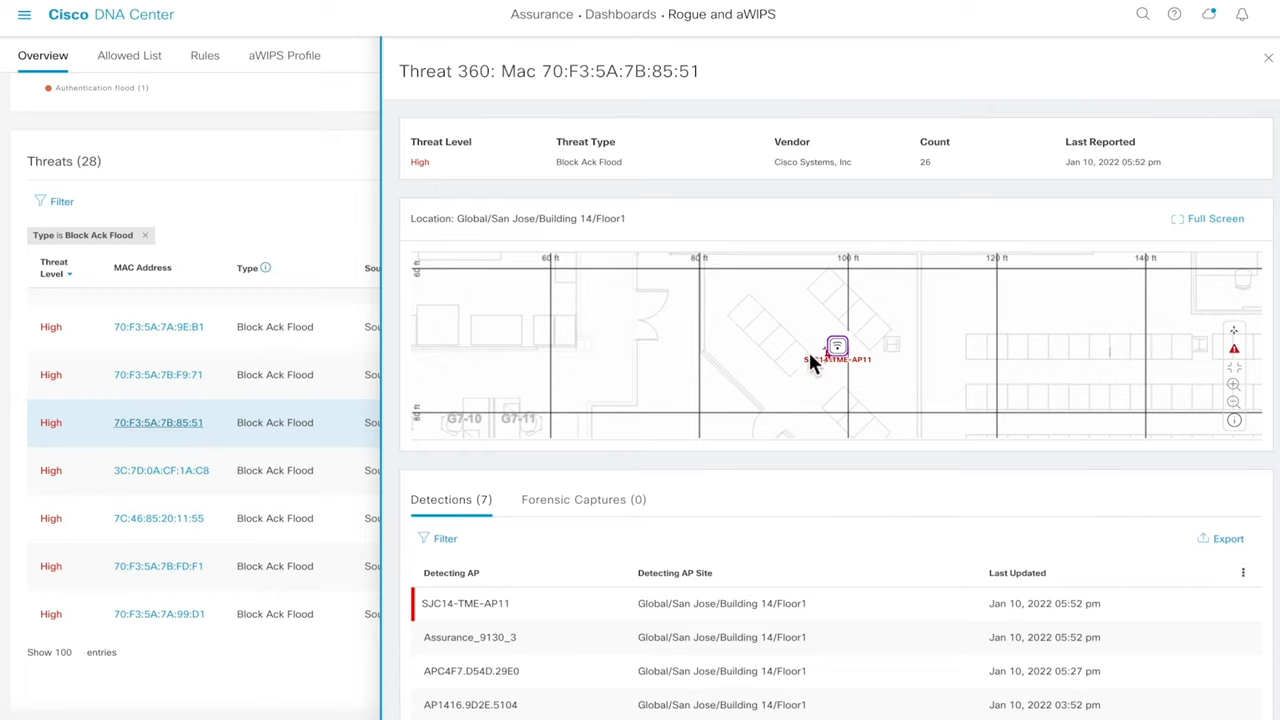
{"action": "mouse_move", "coordinate": [840, 360]}
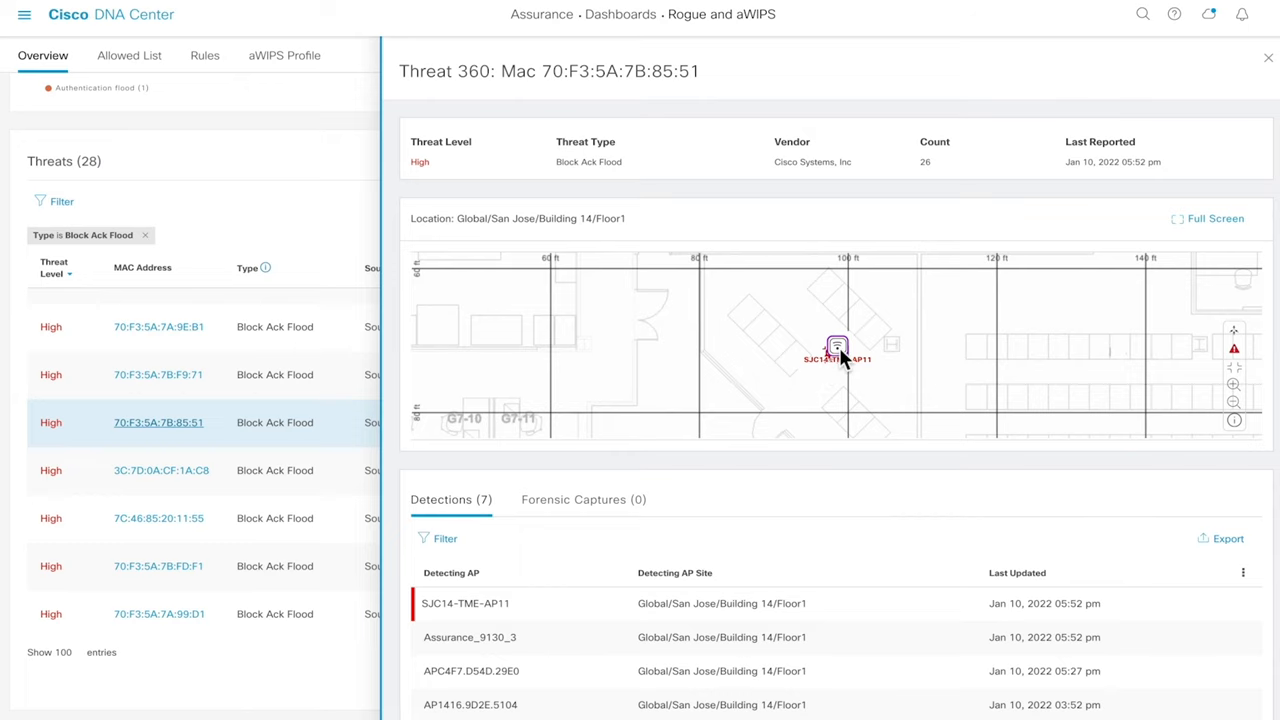
{"action": "scroll", "scroll_direction": "down", "scroll_amount": 3}
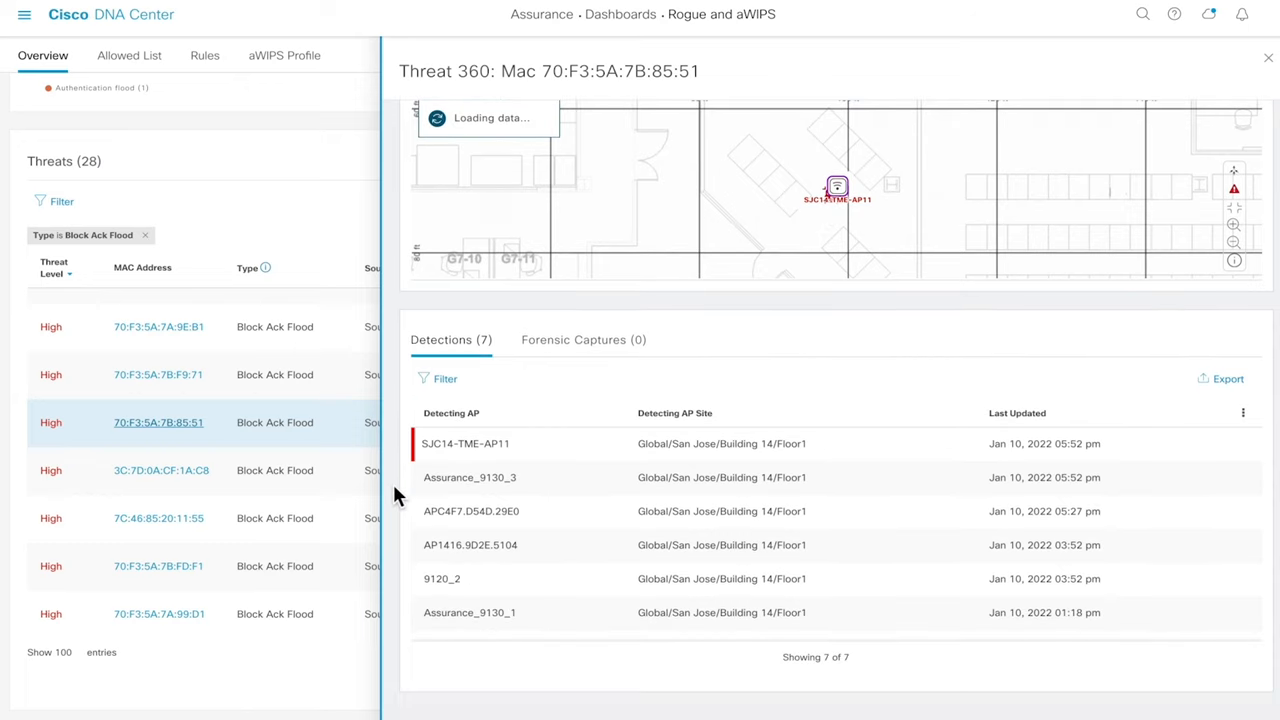